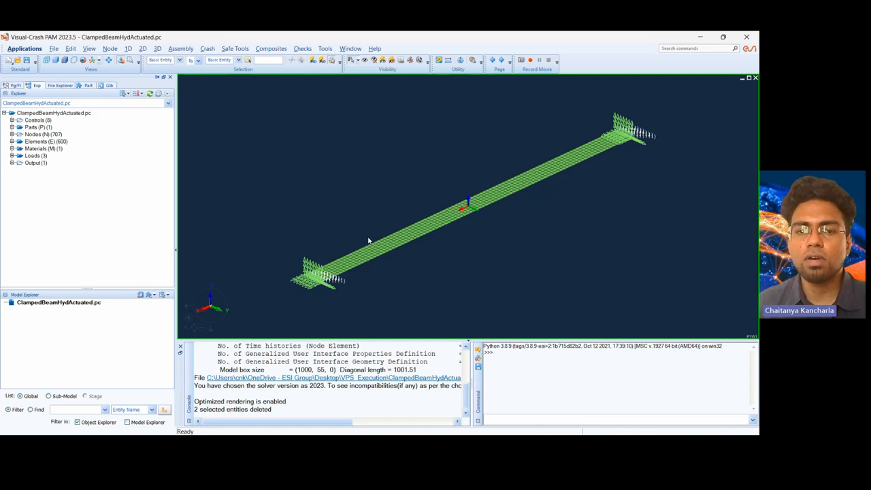
{"action": "mouse_move", "coordinate": [468, 219]}
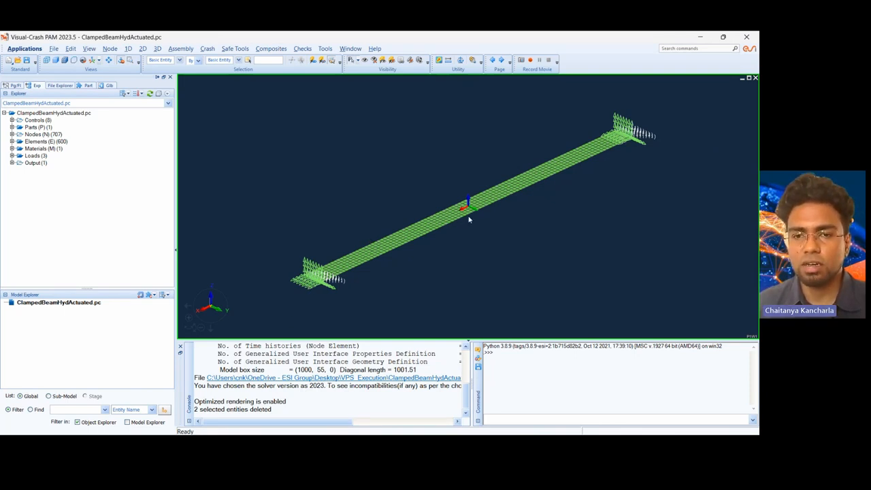
{"action": "mouse_move", "coordinate": [438, 248]}
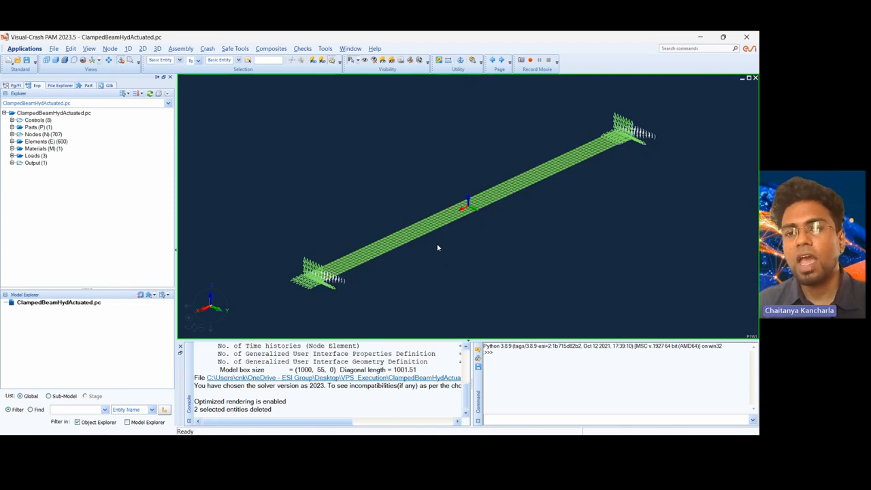
{"action": "mouse_move", "coordinate": [518, 244]}
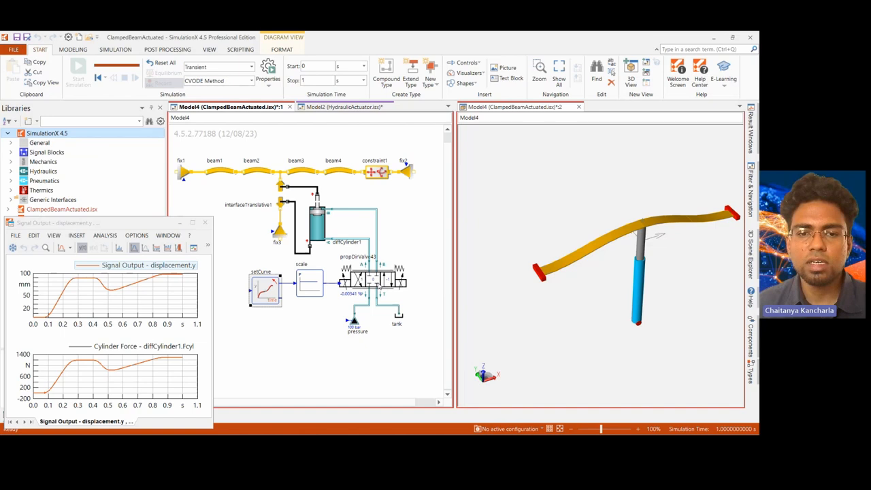
{"action": "mouse_move", "coordinate": [423, 284]}
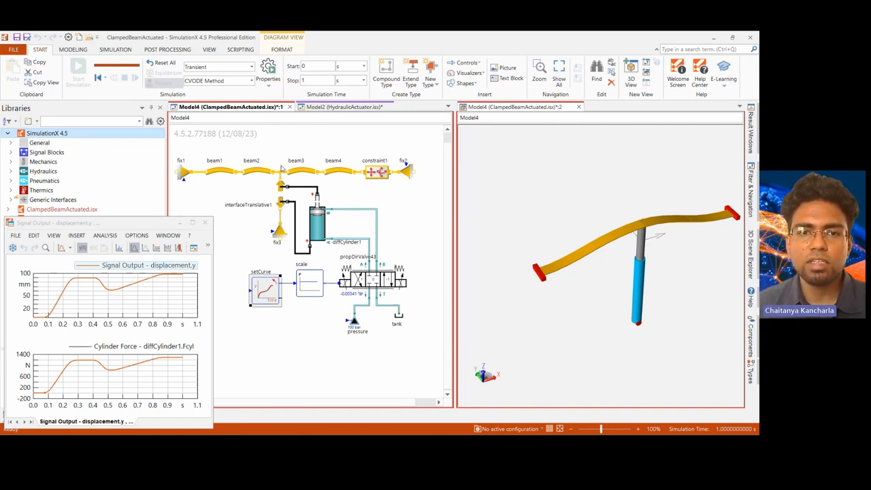
Open the SIMULATION ribbon and switch the beam model into animation mode
{"action": "left_click", "coordinate": [111, 49]}
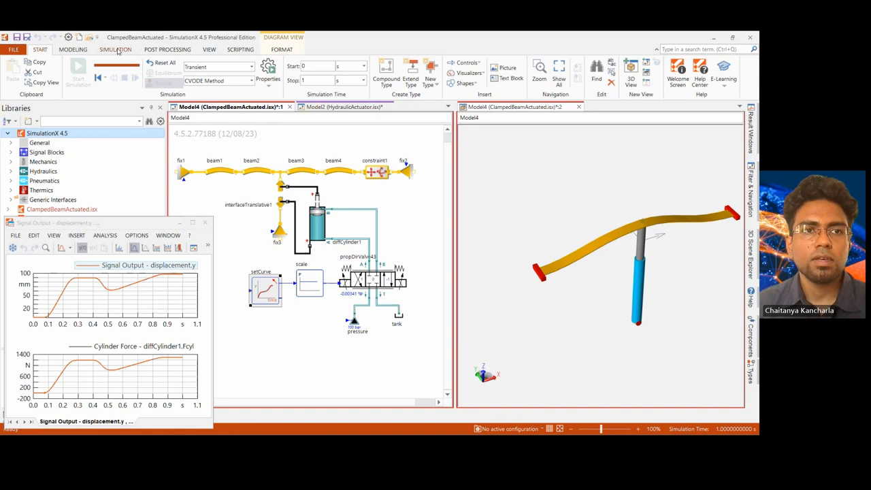
{"action": "left_click", "coordinate": [113, 49]}
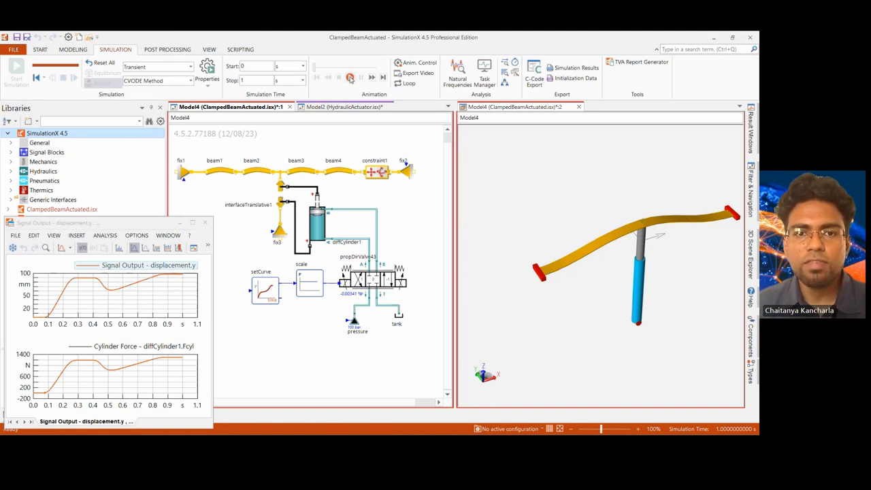
{"action": "left_click", "coordinate": [350, 77]}
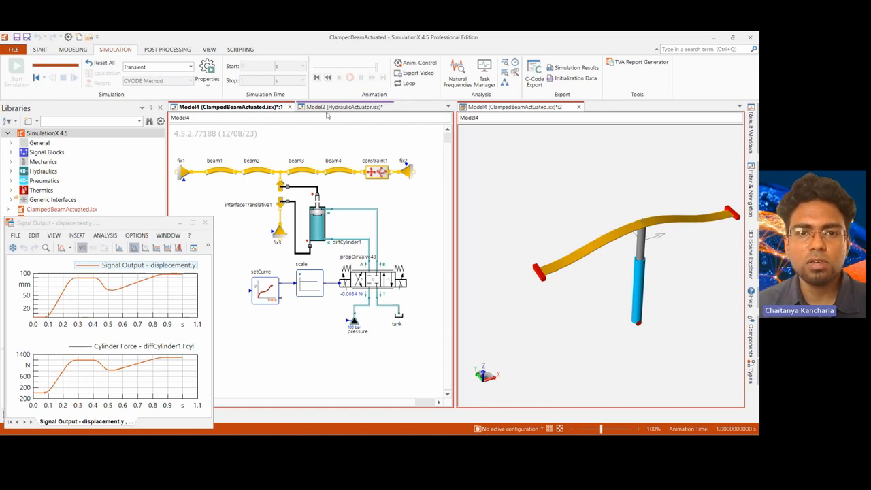
Switch to the Model2 HydraulicActuator model tab
{"action": "left_click", "coordinate": [340, 107]}
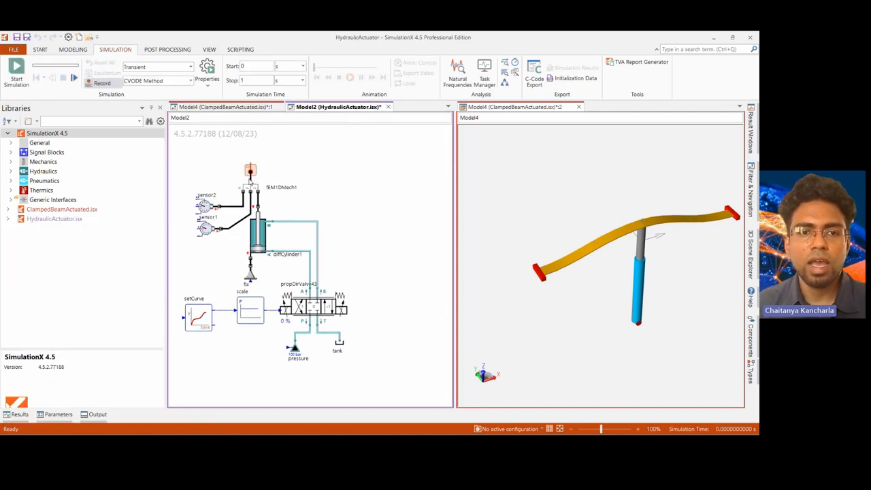
{"action": "mouse_move", "coordinate": [279, 186]}
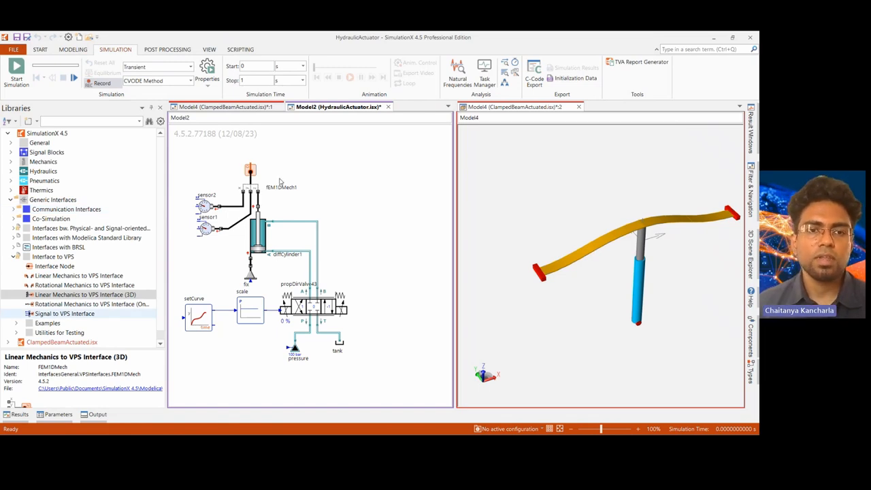
{"action": "mouse_move", "coordinate": [292, 160]}
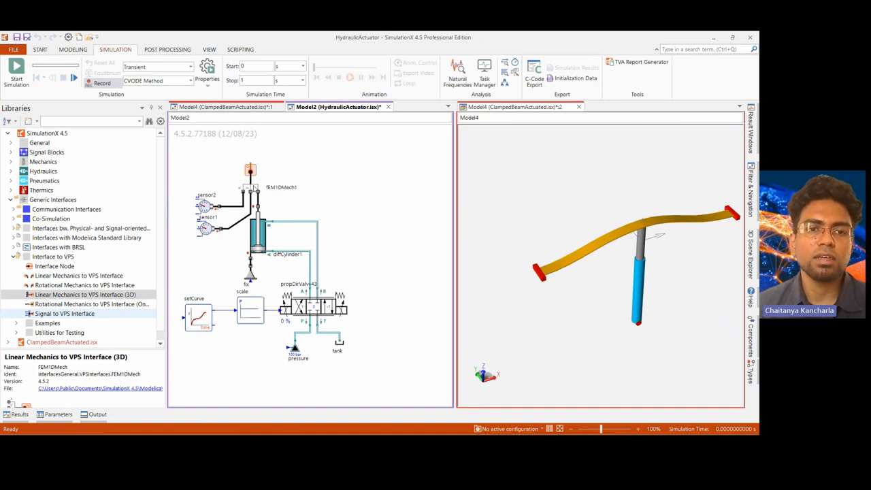
{"action": "mouse_move", "coordinate": [296, 145]}
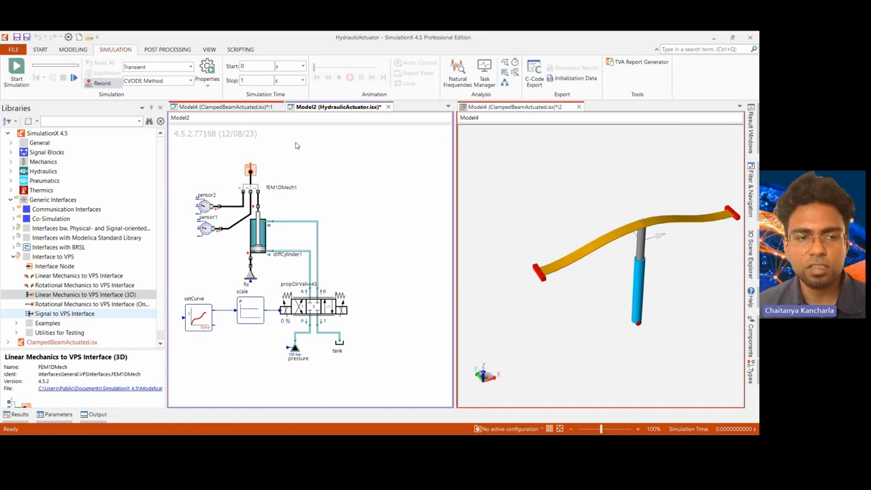
{"action": "mouse_move", "coordinate": [259, 179]}
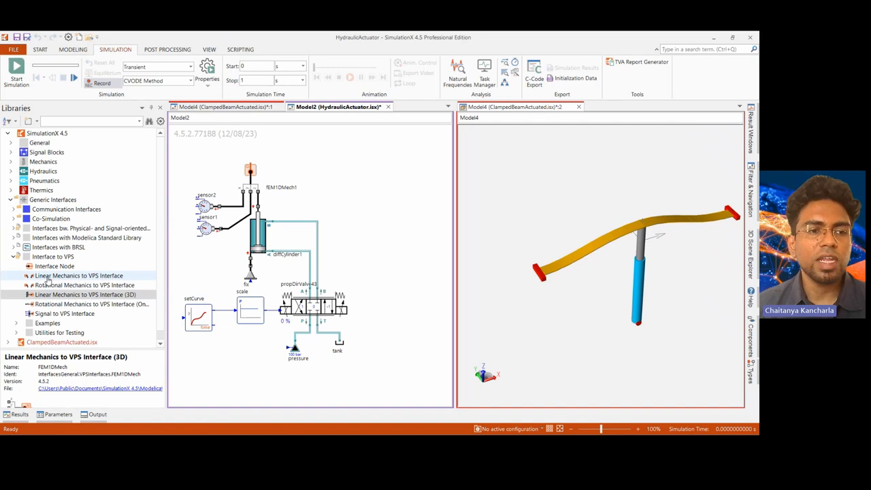
Pick the Linear Mechanics to VPS Interface component and start the code export wizard
{"action": "left_click", "coordinate": [82, 285]}
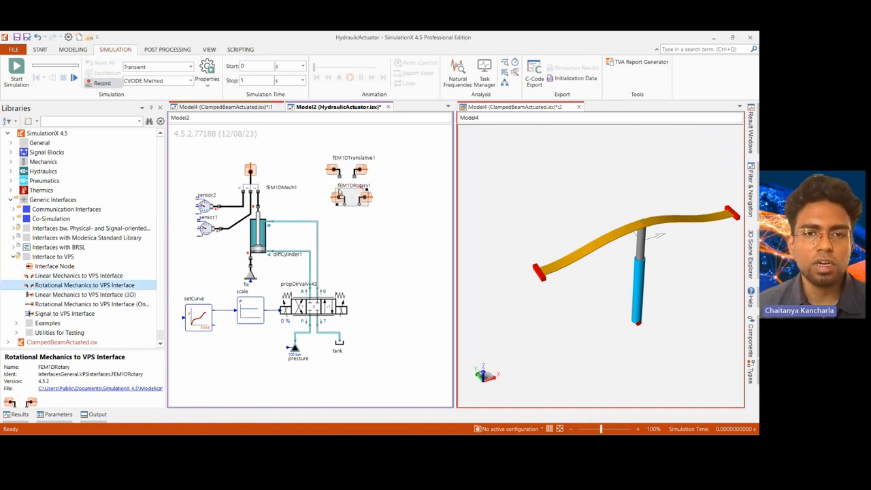
{"action": "left_click", "coordinate": [534, 71]}
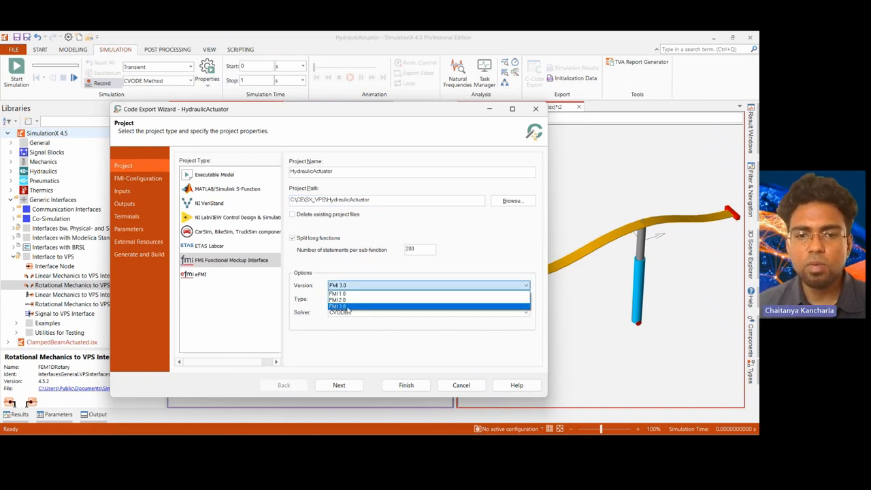
Choose FMI 3.0 as the export version
{"action": "left_click", "coordinate": [428, 306]}
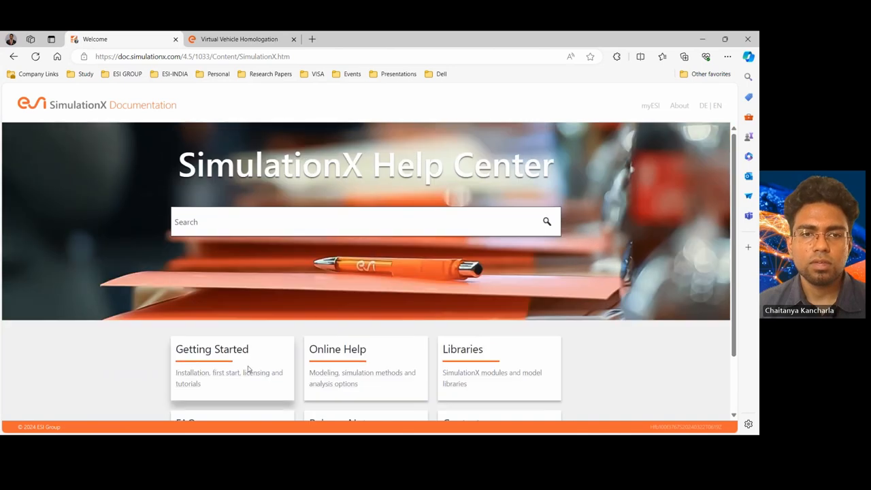
{"action": "mouse_move", "coordinate": [235, 355]}
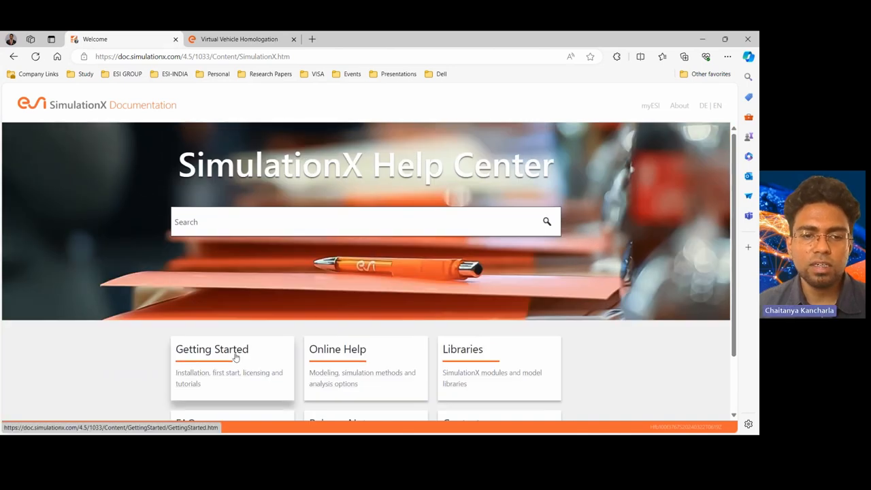
Browse Getting Started > Installation in the help center, then return to the export wizard
{"action": "left_click", "coordinate": [212, 349]}
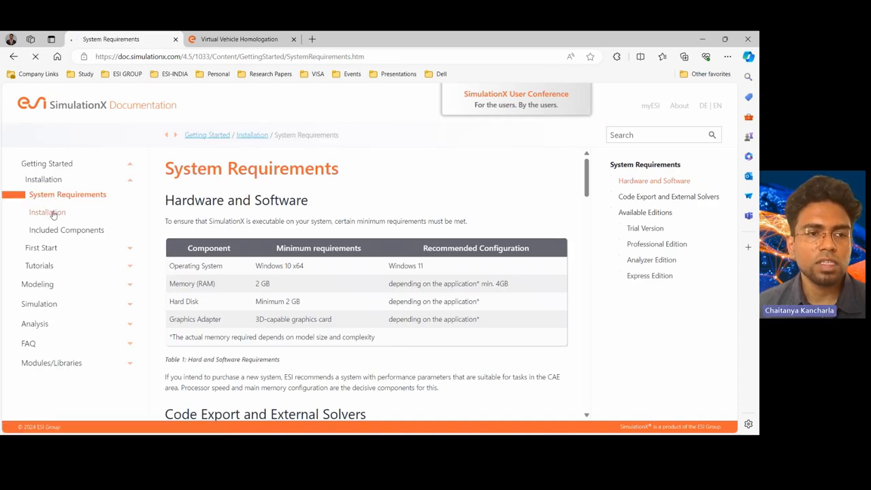
{"action": "left_click", "coordinate": [47, 212]}
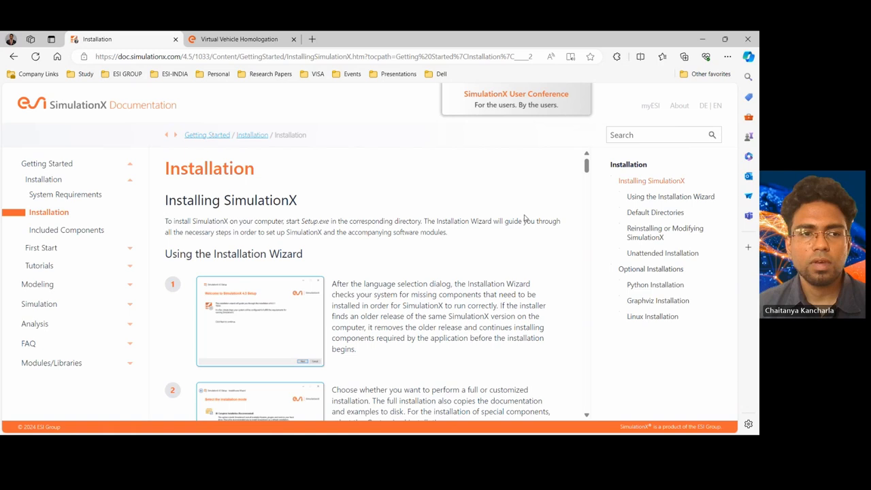
{"action": "mouse_move", "coordinate": [666, 352]}
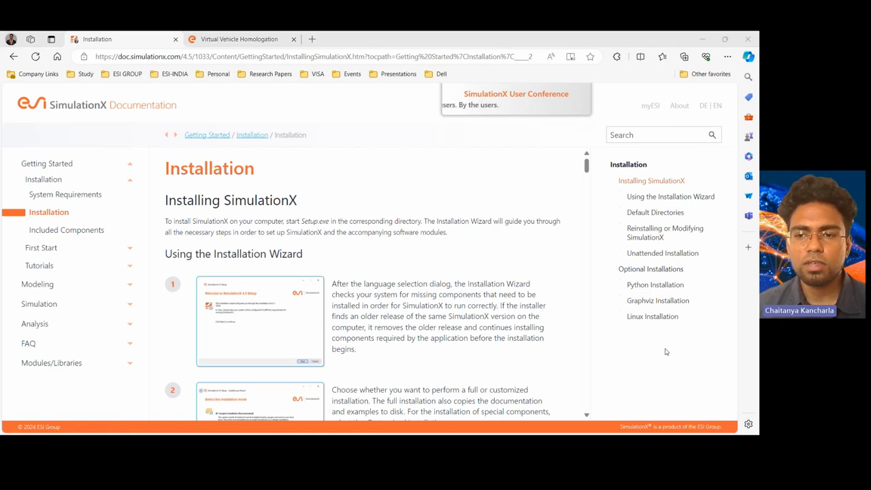
{"action": "left_click", "coordinate": [653, 316]}
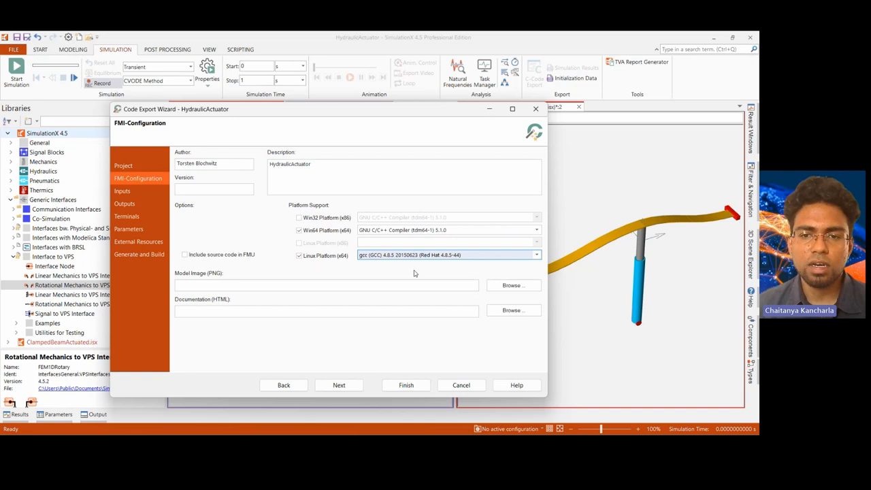
{"action": "mouse_move", "coordinate": [145, 195]}
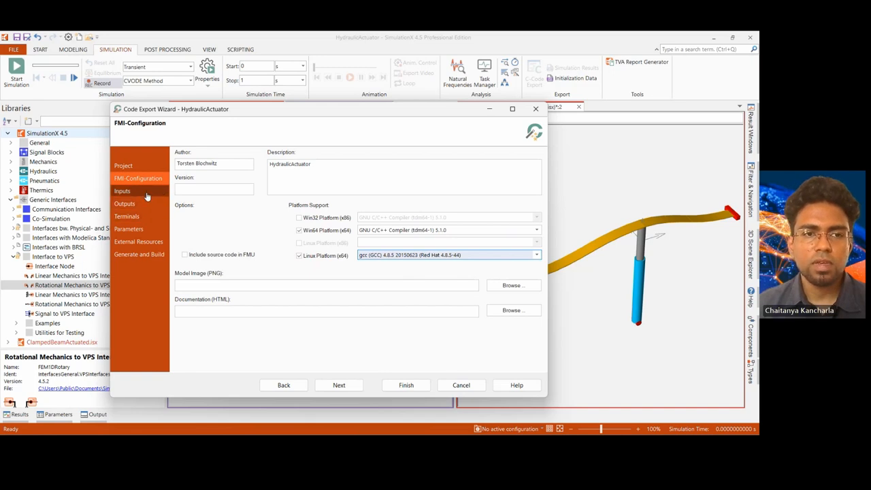
Step through the export wizard's Inputs, Outputs and Terminals pages
{"action": "left_click", "coordinate": [122, 190]}
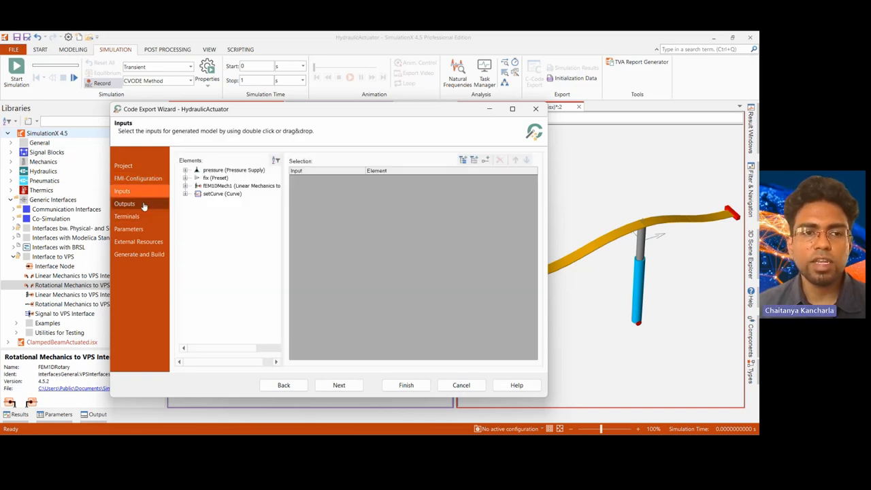
{"action": "left_click", "coordinate": [125, 203]}
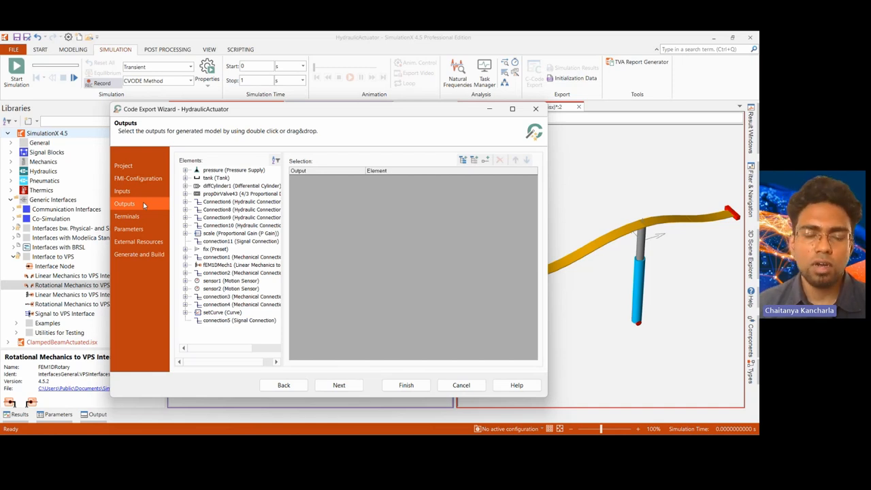
{"action": "left_click", "coordinate": [127, 216]}
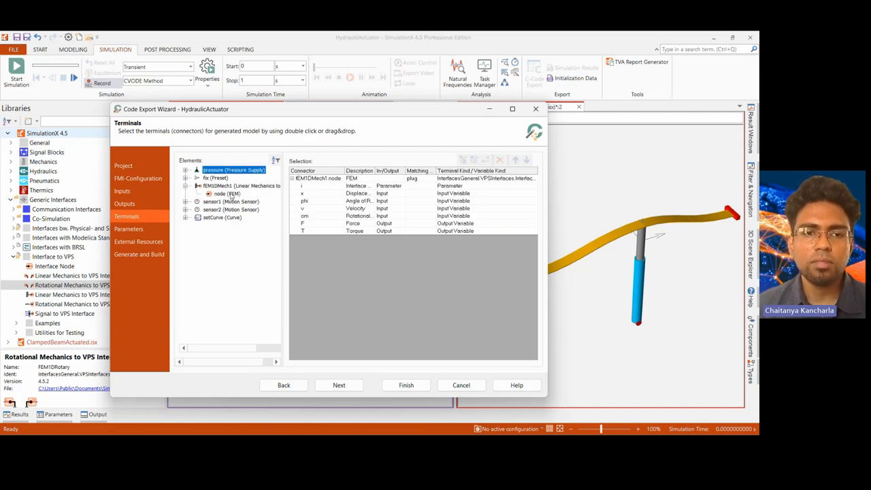
Select fEM1DMech1's FEM node as terminal, review Parameters, and generate the FMU
{"action": "left_click", "coordinate": [227, 193]}
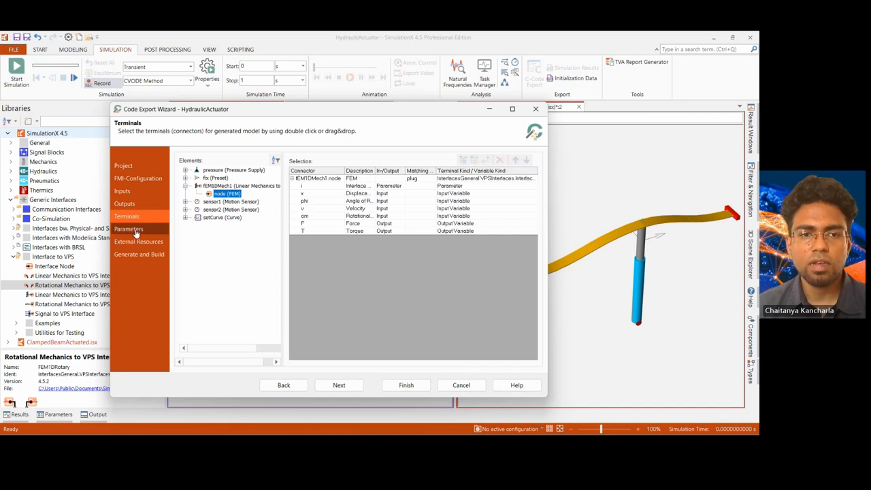
{"action": "left_click", "coordinate": [138, 254]}
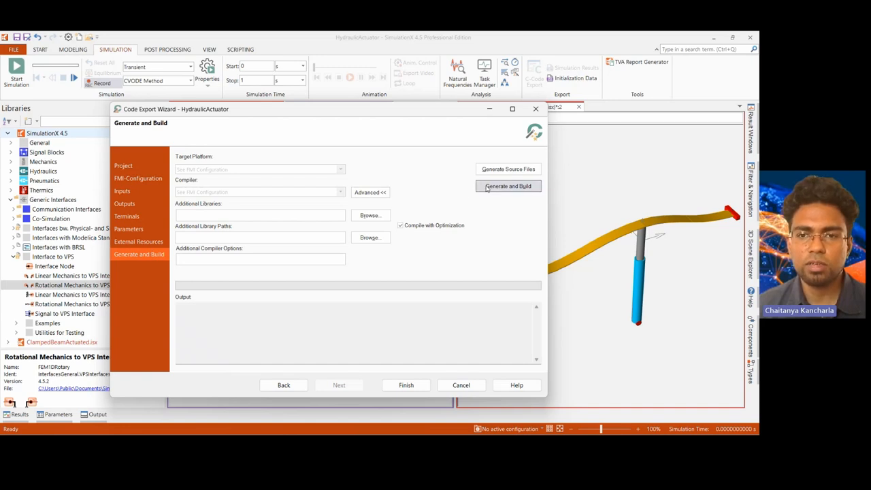
{"action": "left_click", "coordinate": [508, 186]}
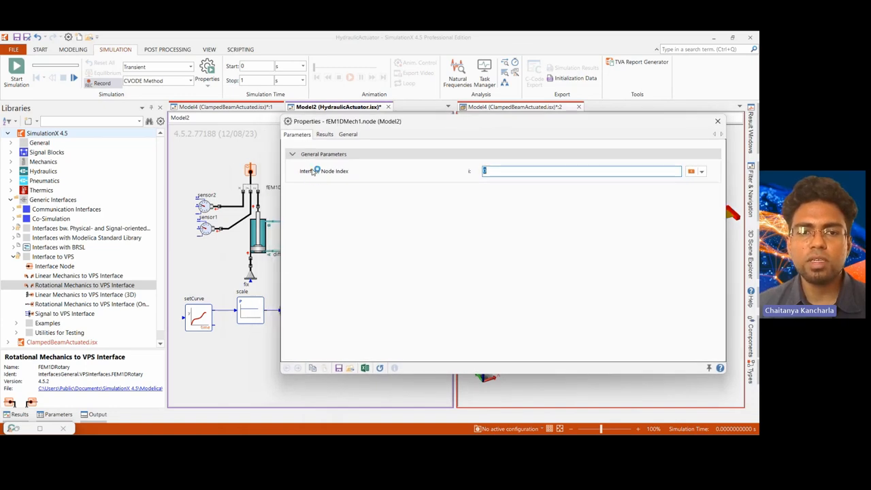
{"action": "mouse_move", "coordinate": [541, 180]}
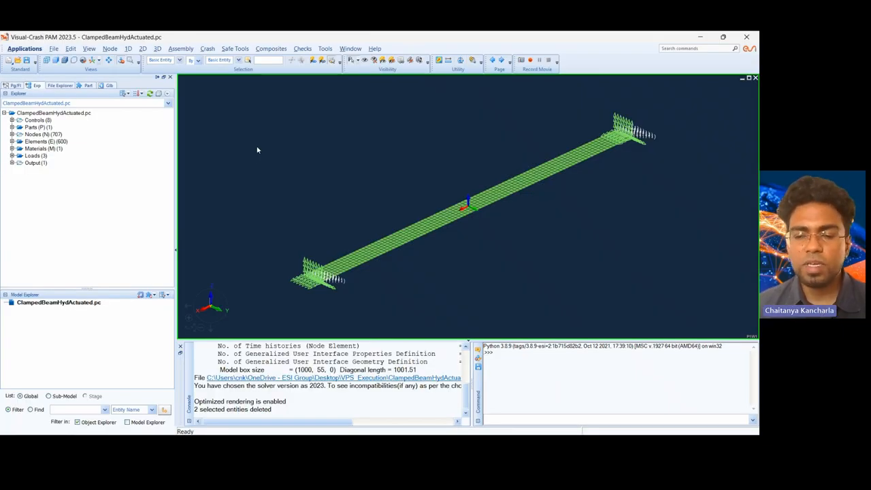
{"action": "mouse_move", "coordinate": [160, 198]}
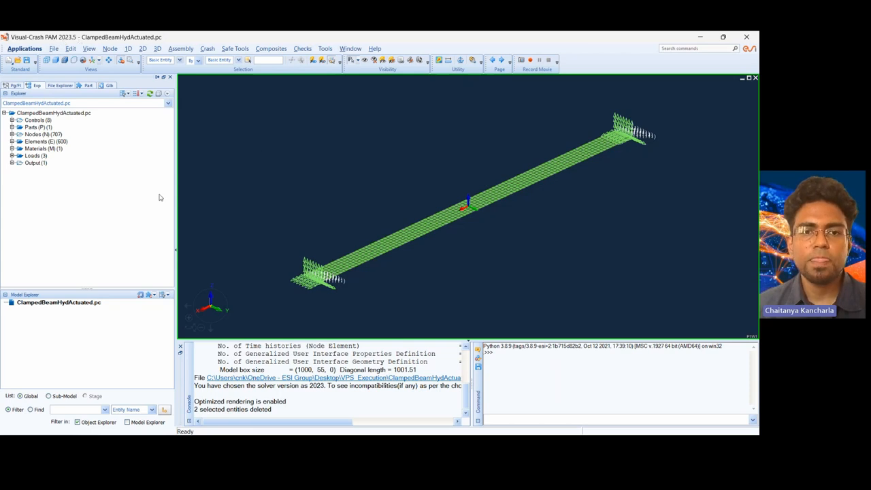
{"action": "mouse_move", "coordinate": [302, 221]}
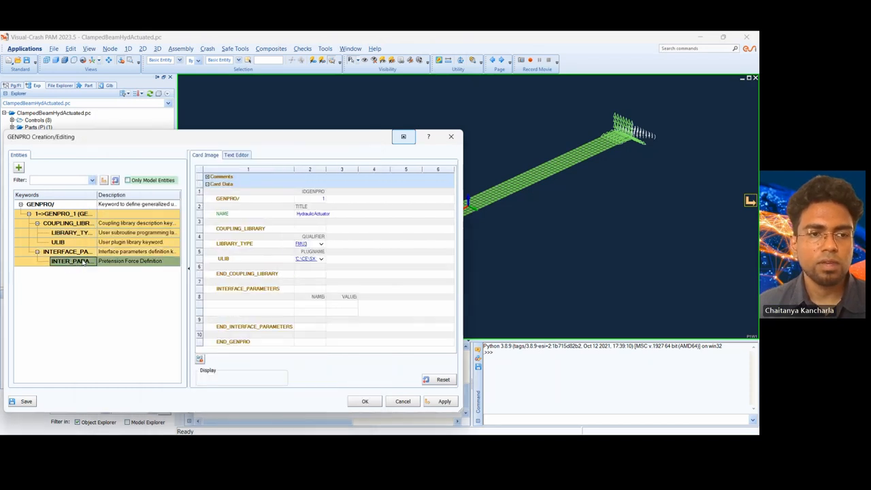
Open the HydraulicActuator interface parameters definition for editing
{"action": "left_click", "coordinate": [364, 401]}
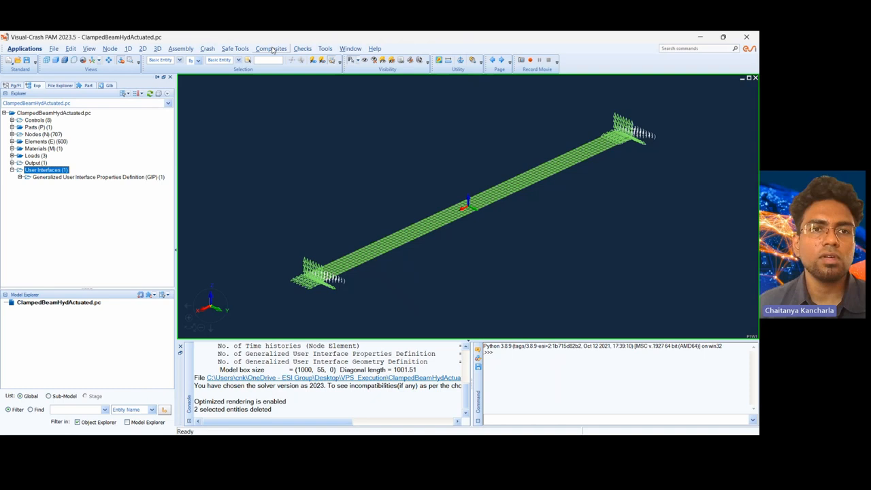
From the Crash menu, create GENINT_1 and select its title entry
{"action": "left_click", "coordinate": [208, 48]}
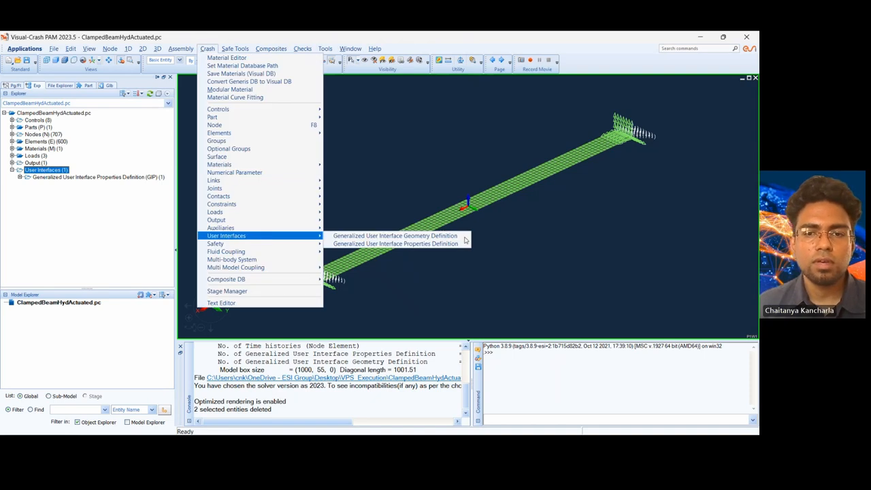
{"action": "mouse_move", "coordinate": [395, 236]}
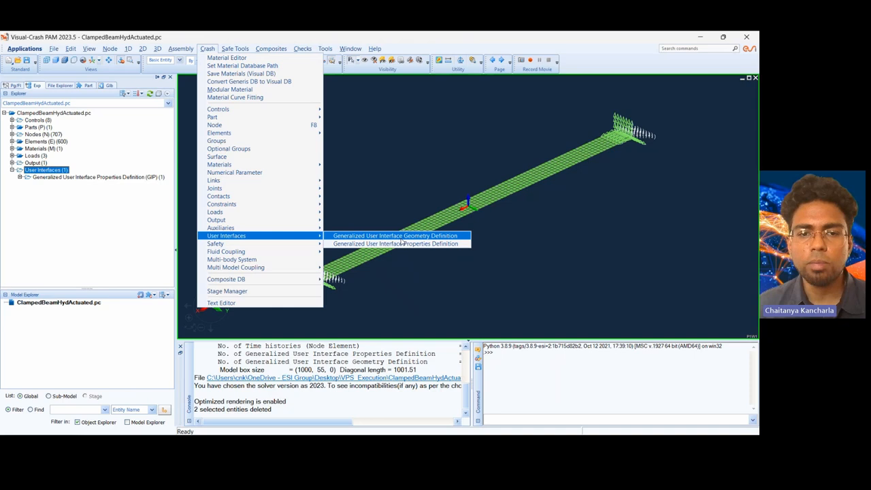
{"action": "left_click", "coordinate": [394, 235]}
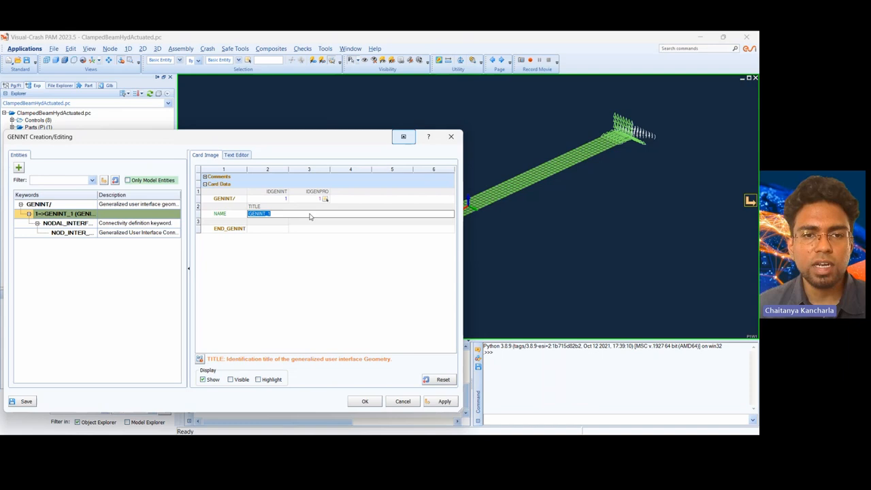
{"action": "left_click", "coordinate": [66, 232]}
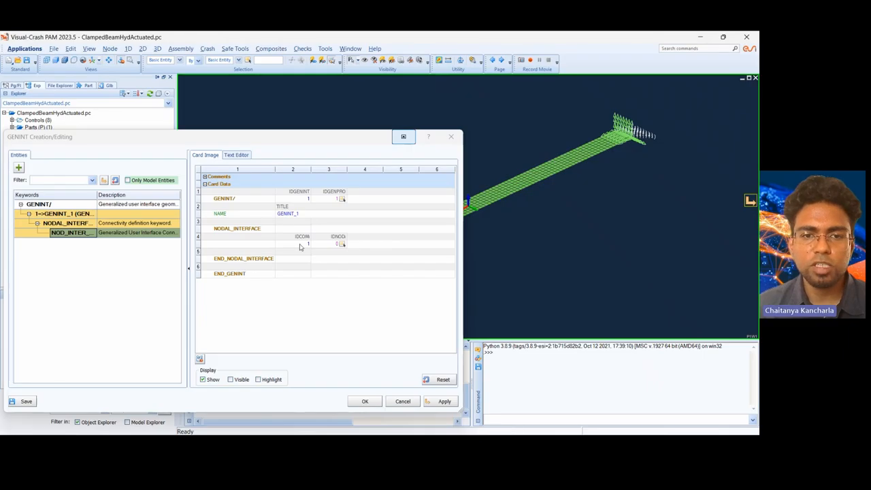
Fill in the nodal interface's component ID field in the GENINT card
{"action": "left_click", "coordinate": [291, 244]}
{"action": "type", "text": "0"}
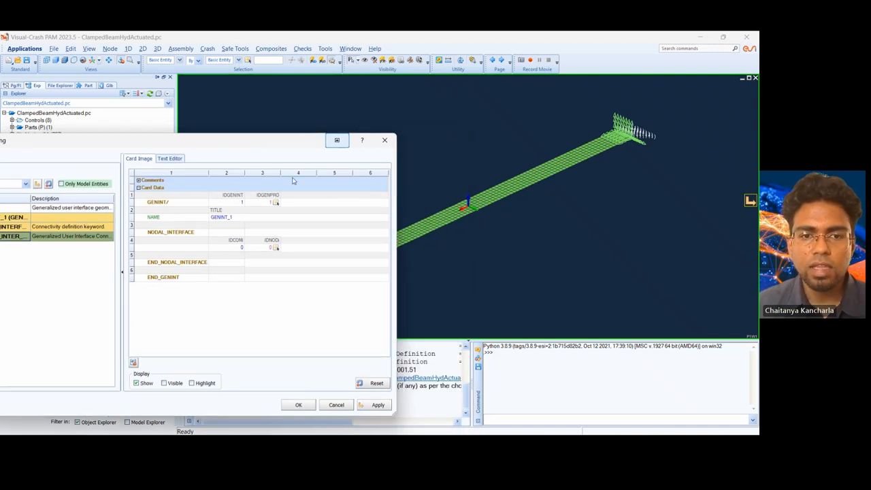
{"action": "left_click", "coordinate": [276, 247]}
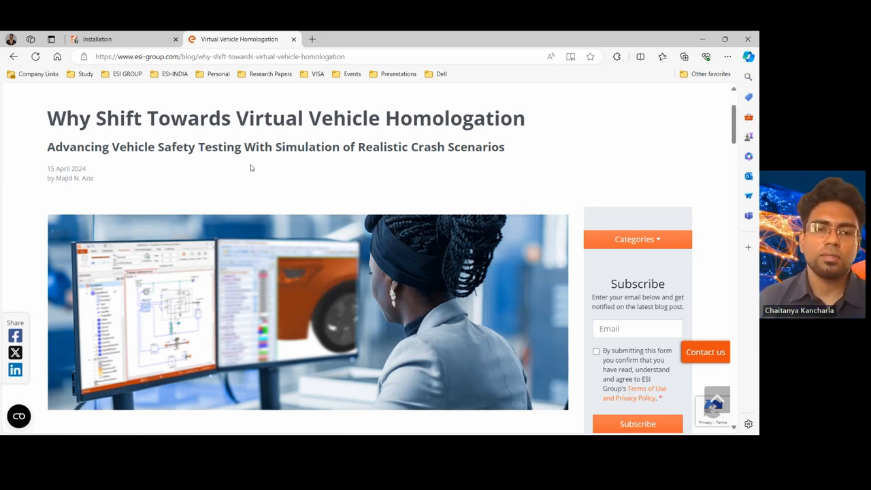
{"action": "mouse_move", "coordinate": [262, 165]}
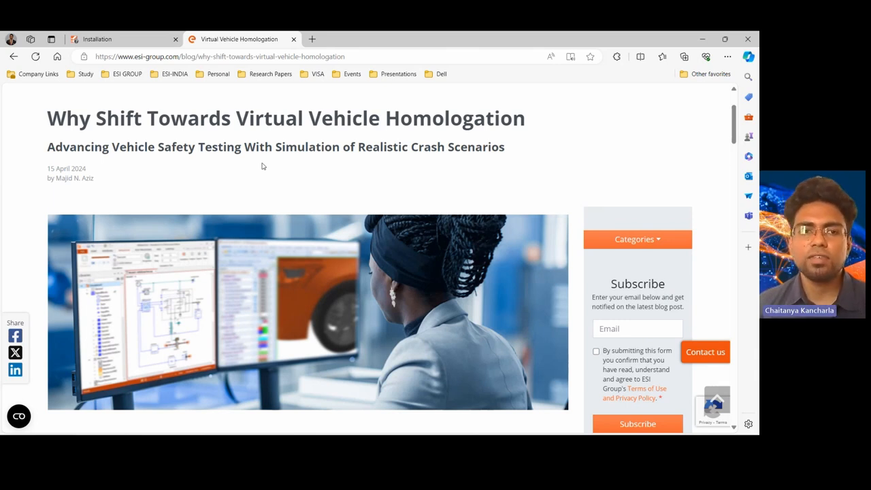